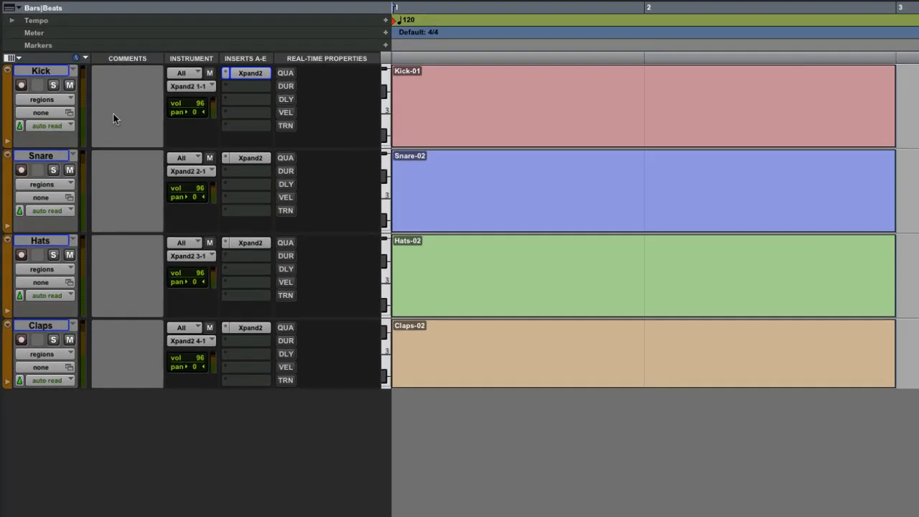
pyautogui.moveTo(63, 178)
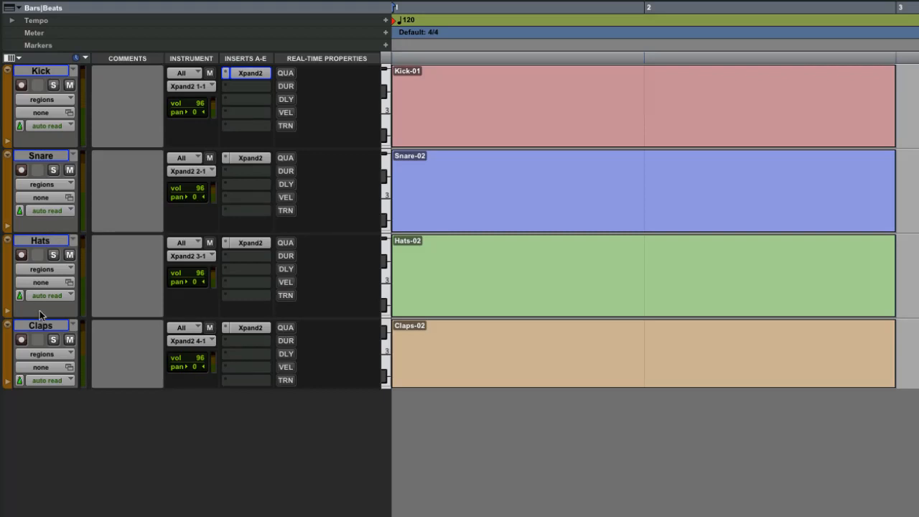
pyautogui.moveTo(228, 81)
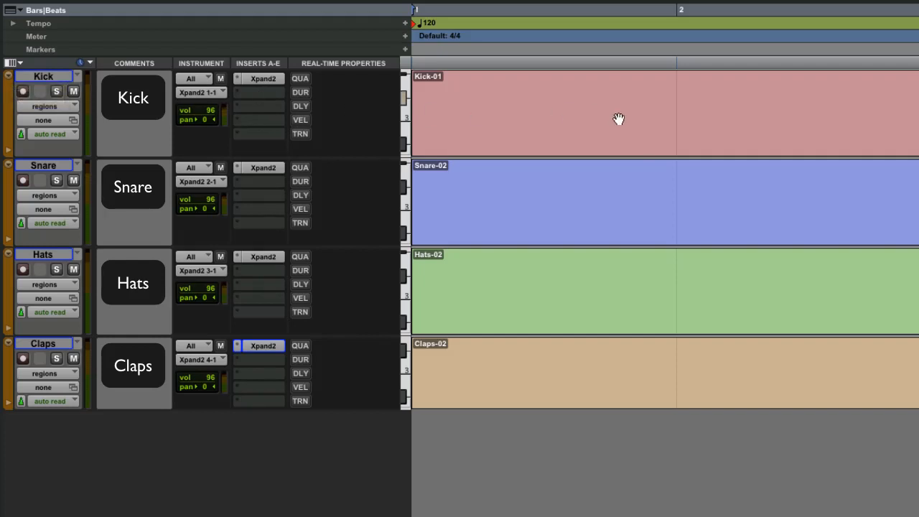
pyautogui.moveTo(558, 235)
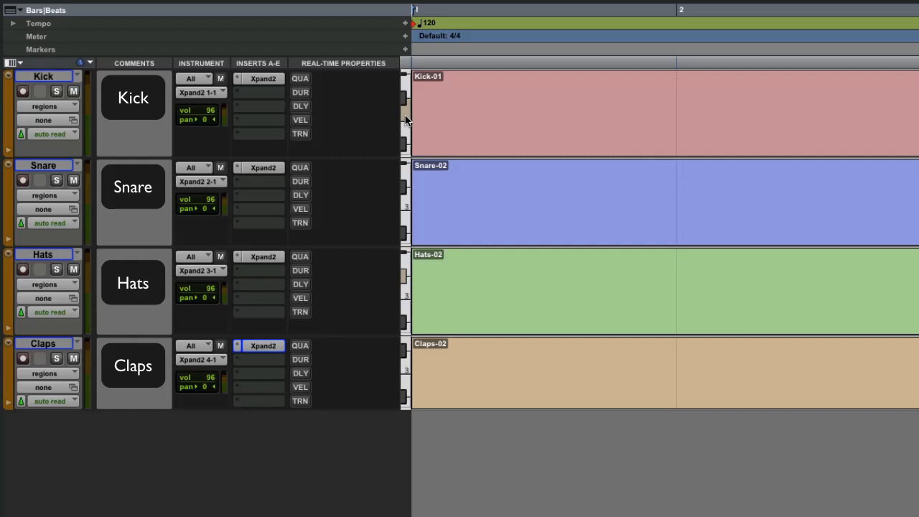
pyautogui.moveTo(241, 109)
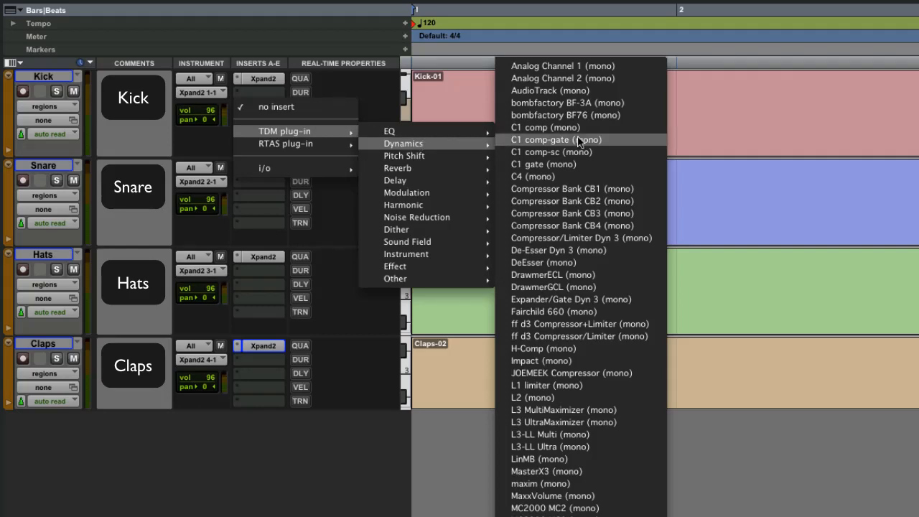
pyautogui.moveTo(580, 238)
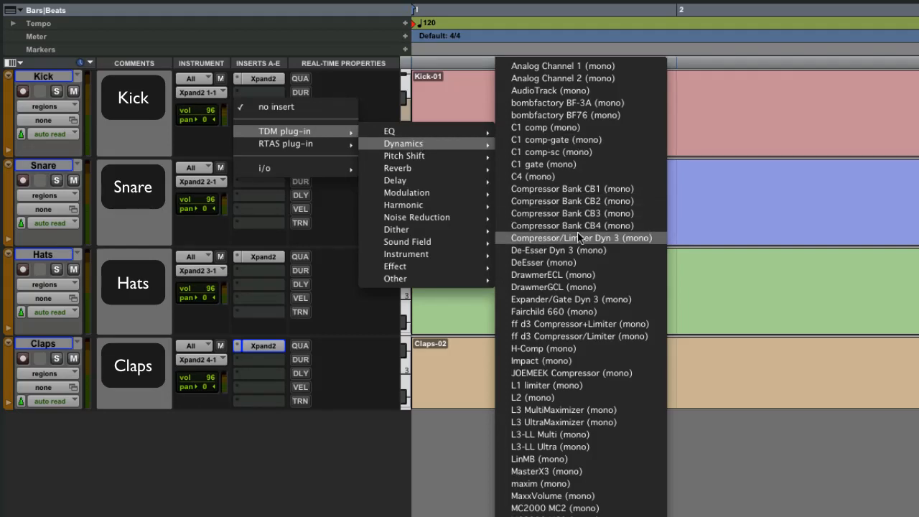
# - Insert Compressor/Limiter Dyn 3 on Kick and EQ 3 4-Band on Snare, then close the plug-in windows
pyautogui.click(581, 238)
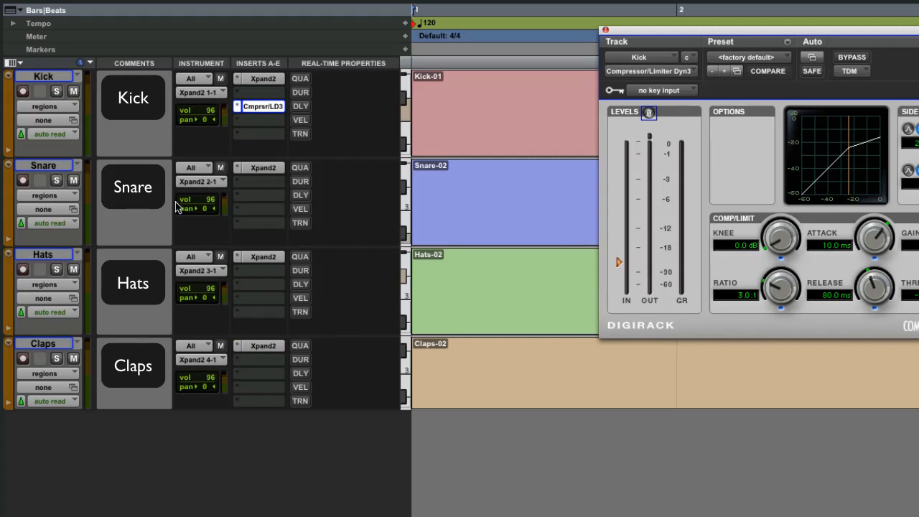
pyautogui.click(258, 181)
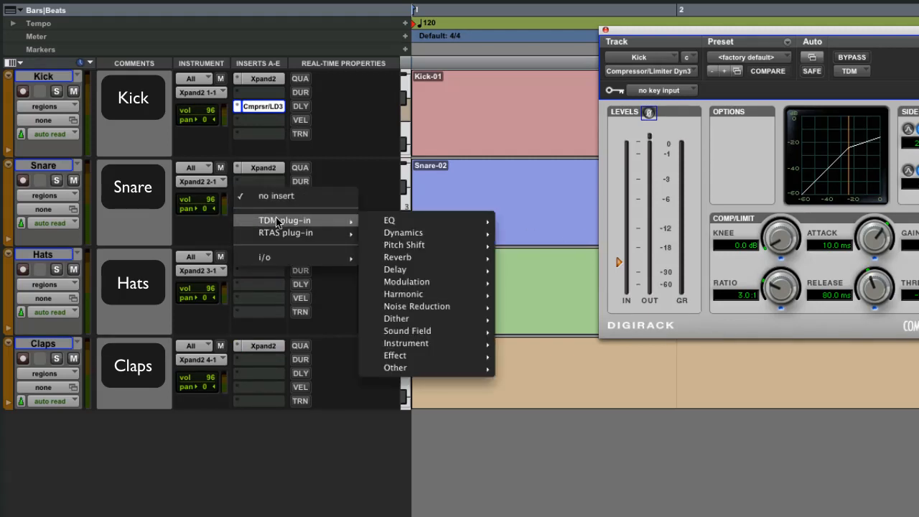
pyautogui.moveTo(389, 220)
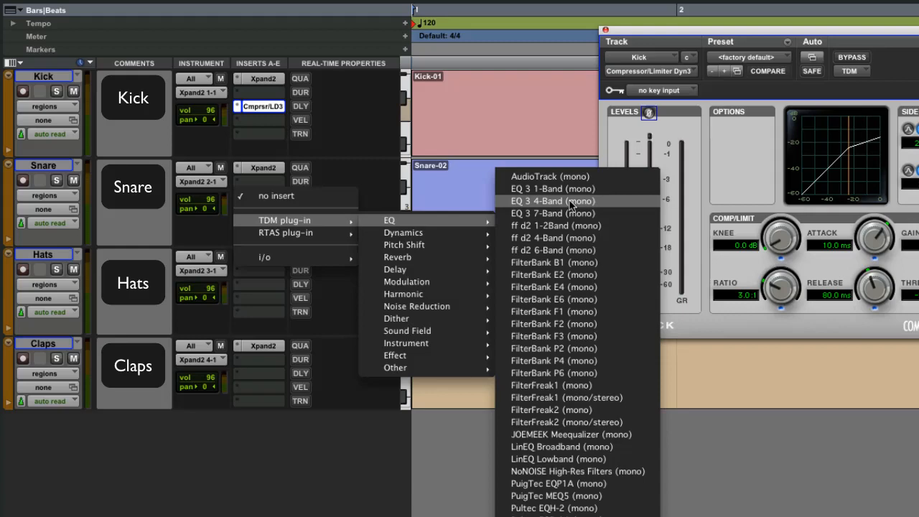
pyautogui.click(553, 202)
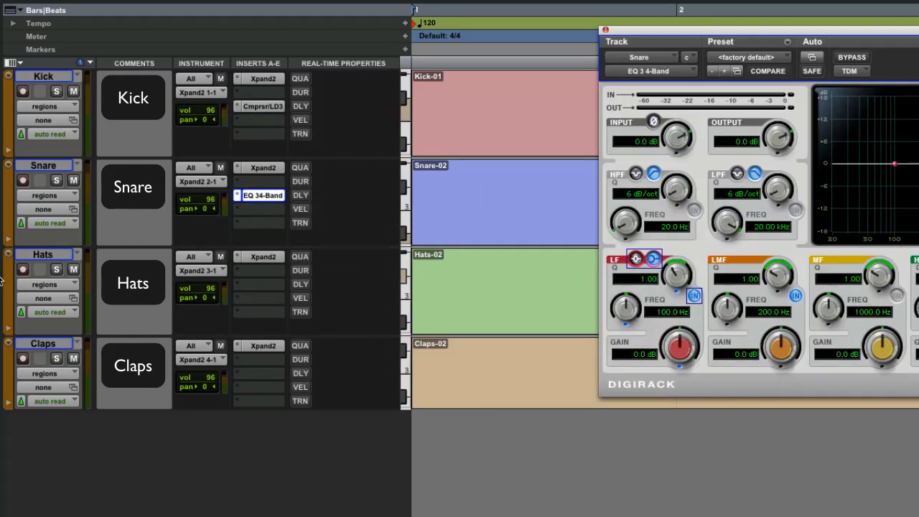
pyautogui.moveTo(327, 260)
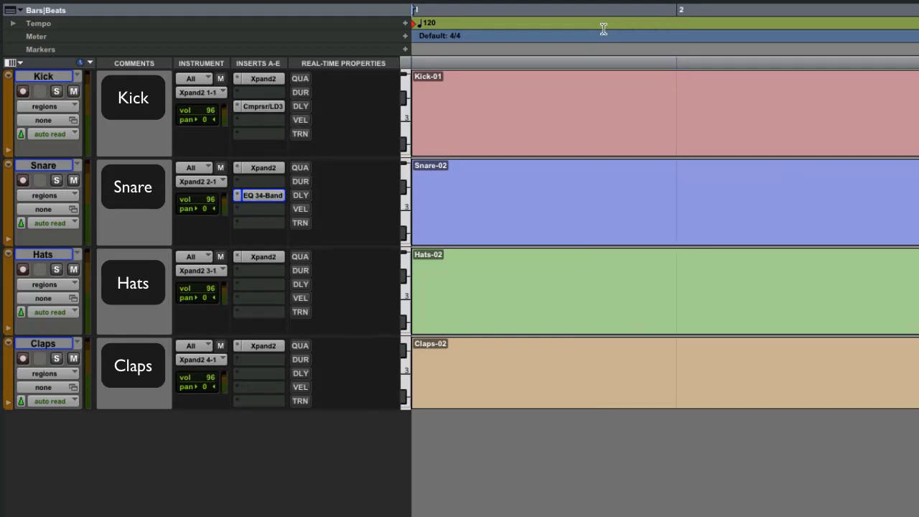
pyautogui.click(258, 78)
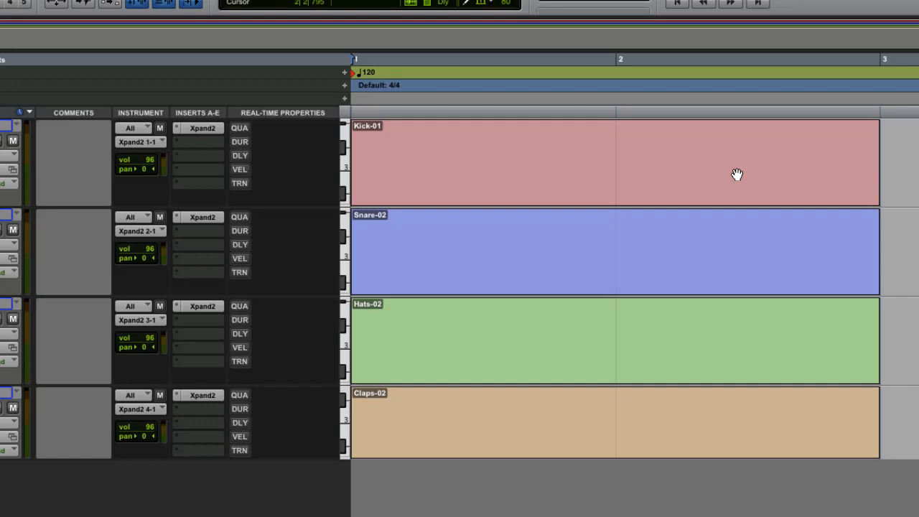
pyautogui.moveTo(520, 408)
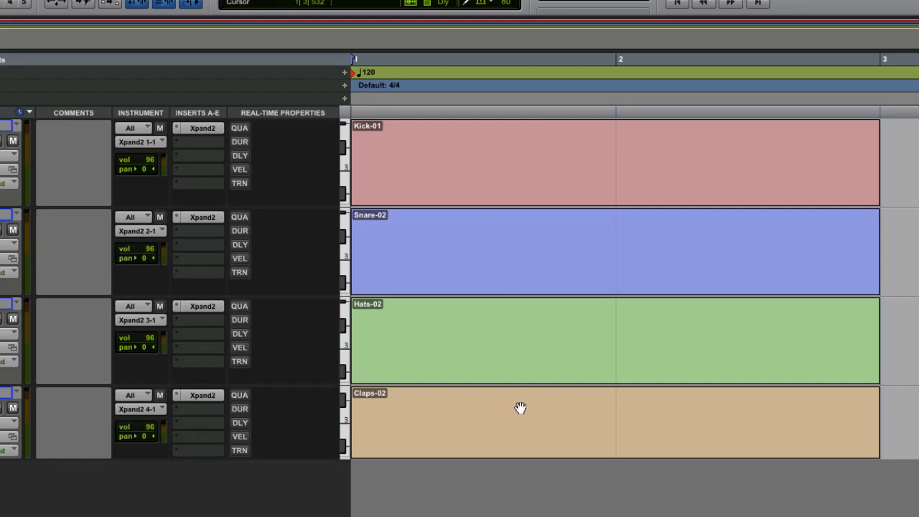
pyautogui.moveTo(579, 172)
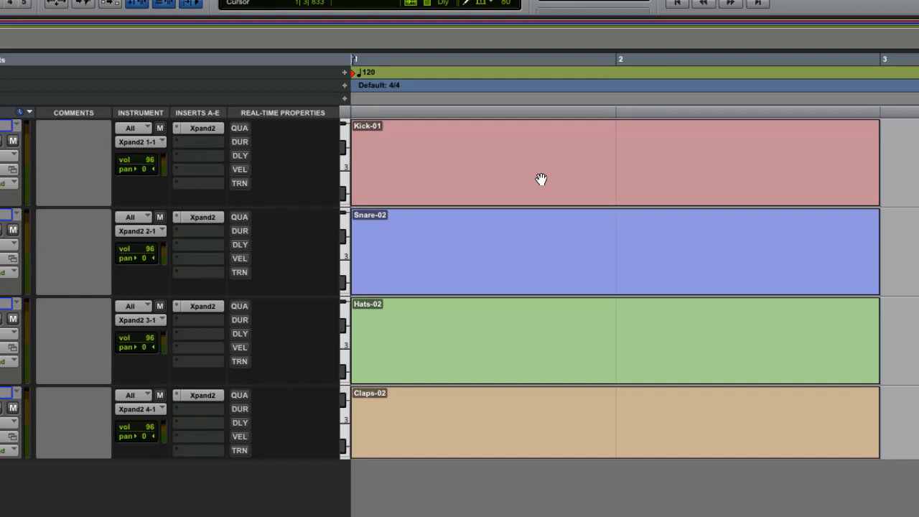
pyautogui.moveTo(528, 374)
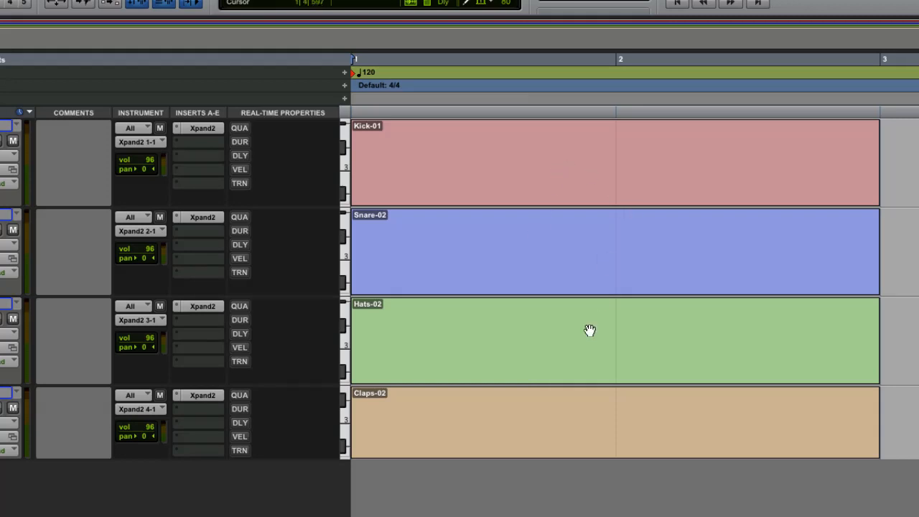
pyautogui.moveTo(586, 193)
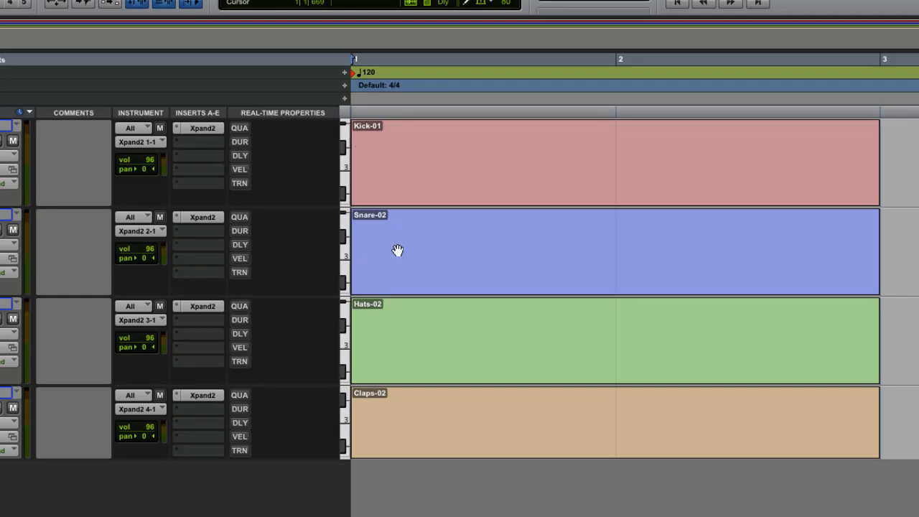
pyautogui.moveTo(400, 356)
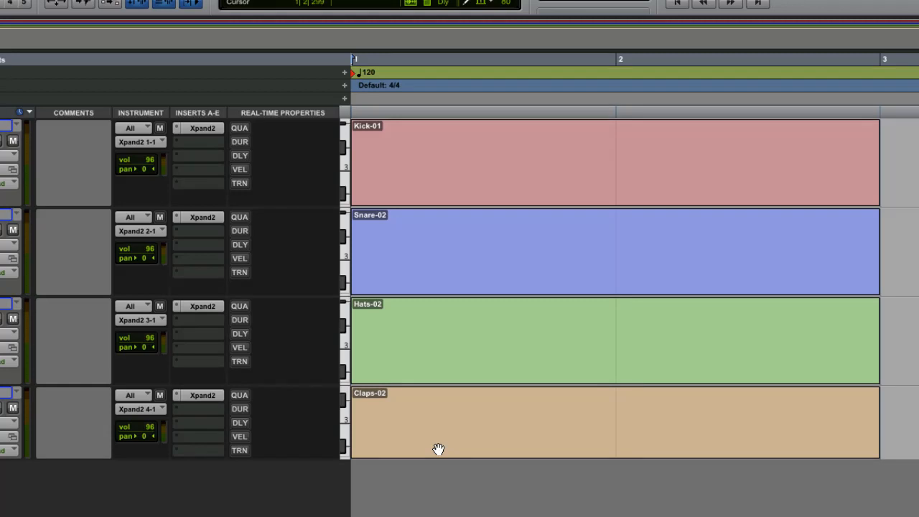
pyautogui.moveTo(463, 408)
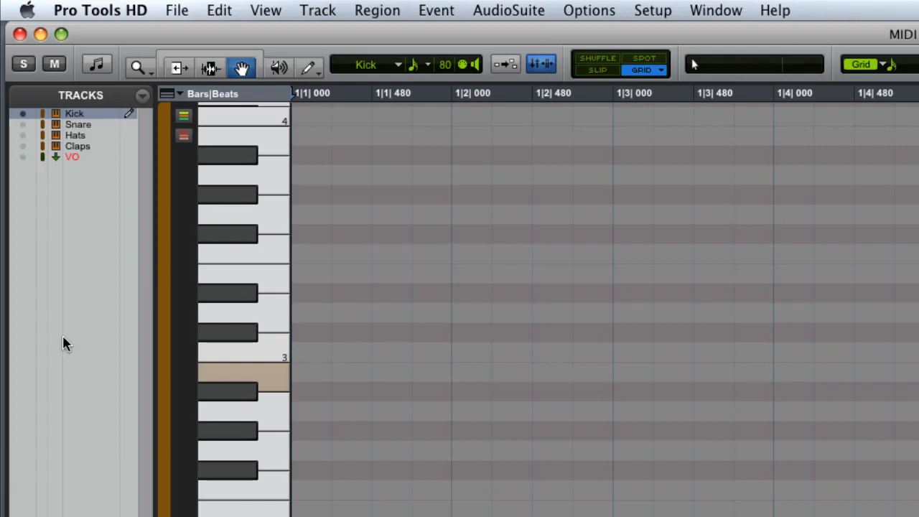
pyautogui.moveTo(72, 221)
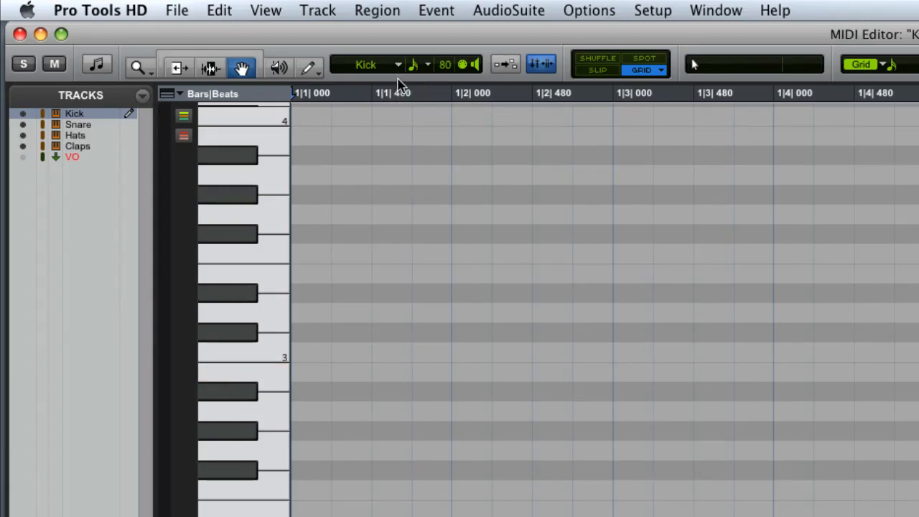
pyautogui.click(373, 64)
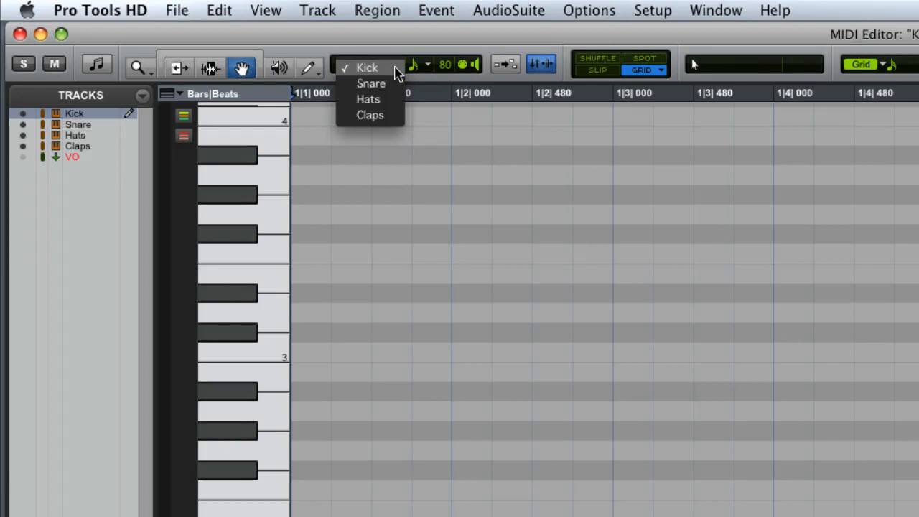
pyautogui.click(370, 83)
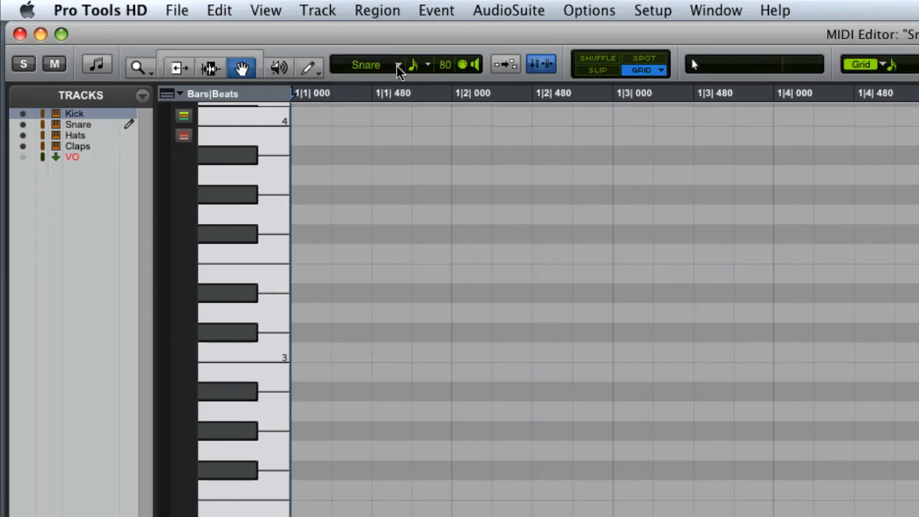
pyautogui.click(400, 64)
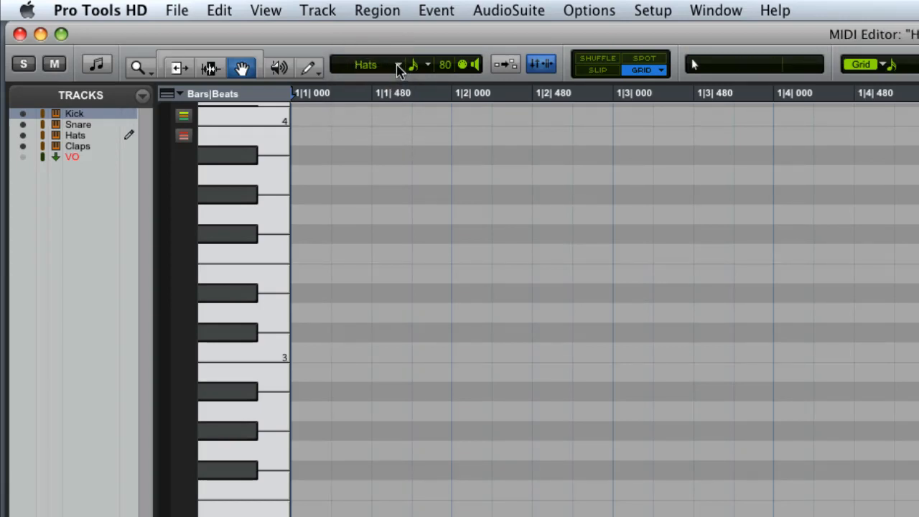
pyautogui.click(366, 64)
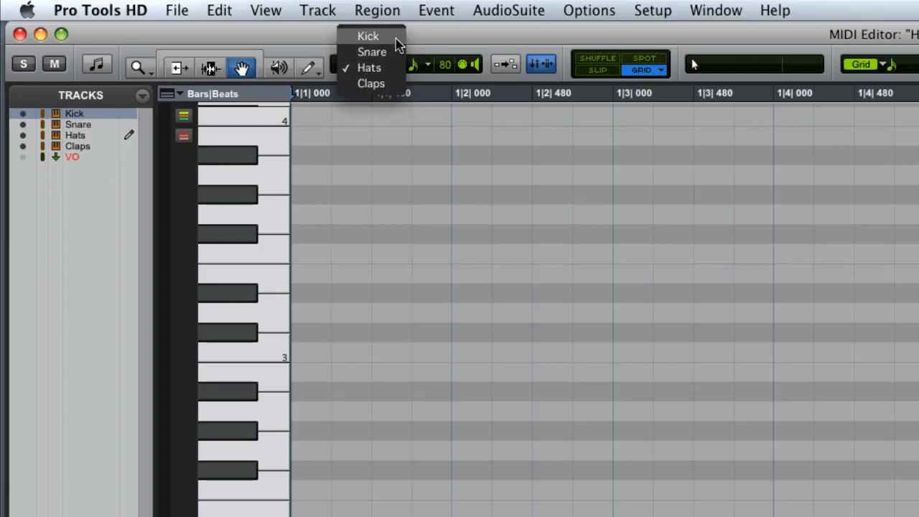
pyautogui.click(368, 36)
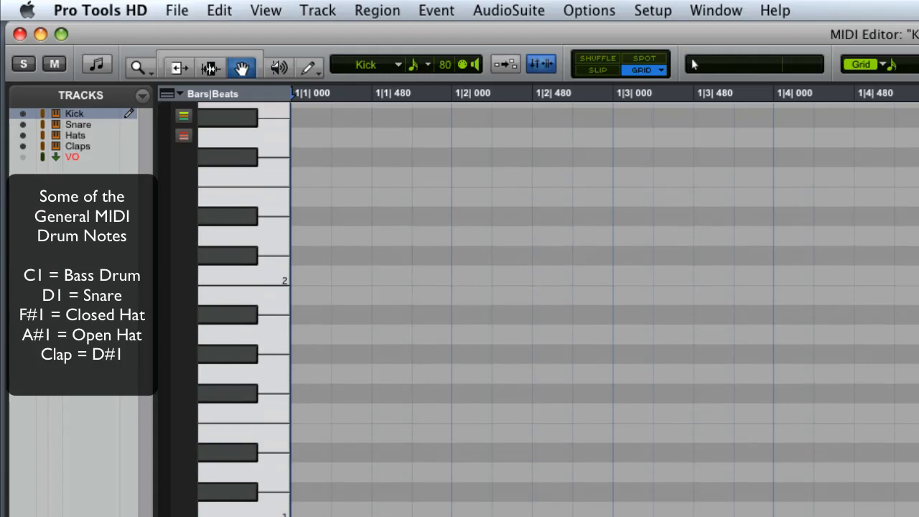
# - Cycle the pencil target track through Snare, Hats and Claps back to Kick
pyautogui.scroll(-3)
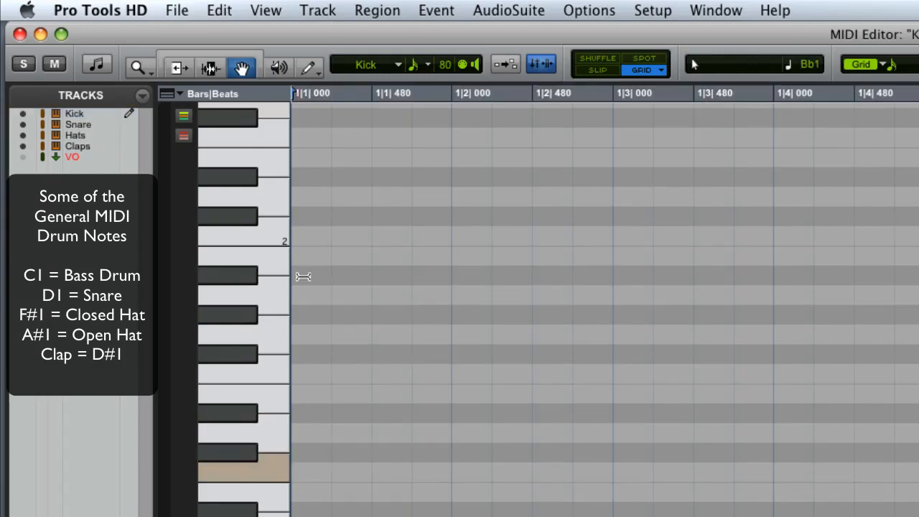
pyautogui.click(366, 65)
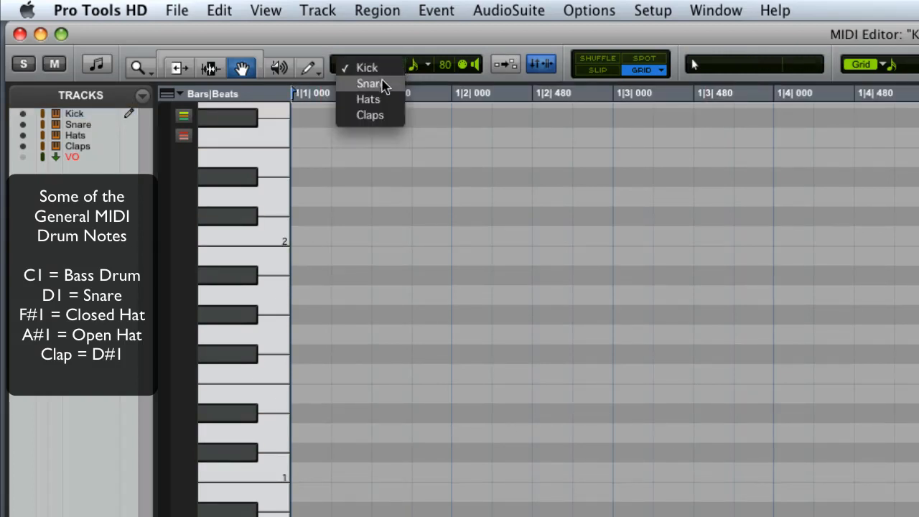
pyautogui.click(367, 83)
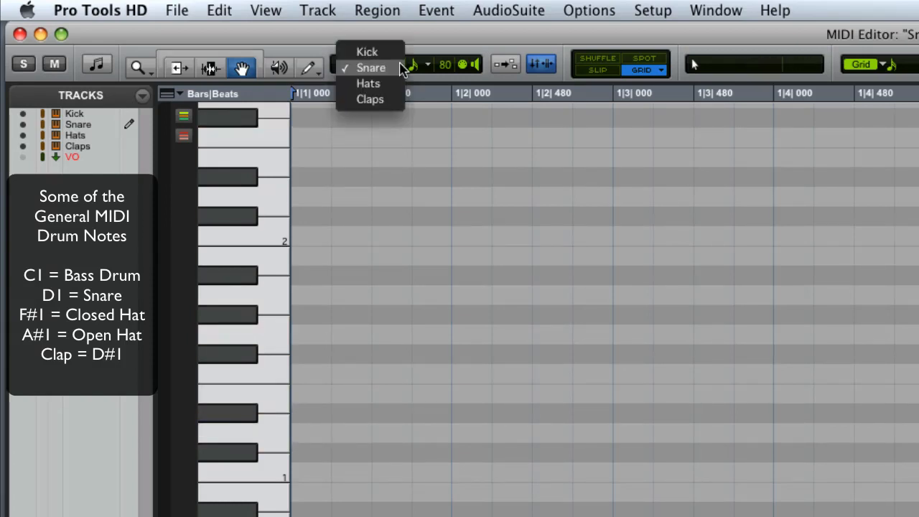
pyautogui.click(368, 83)
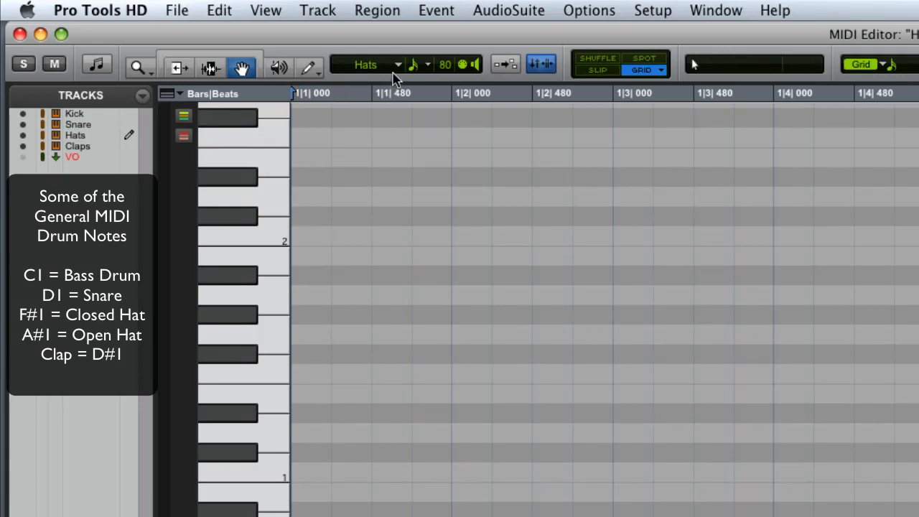
pyautogui.click(370, 65)
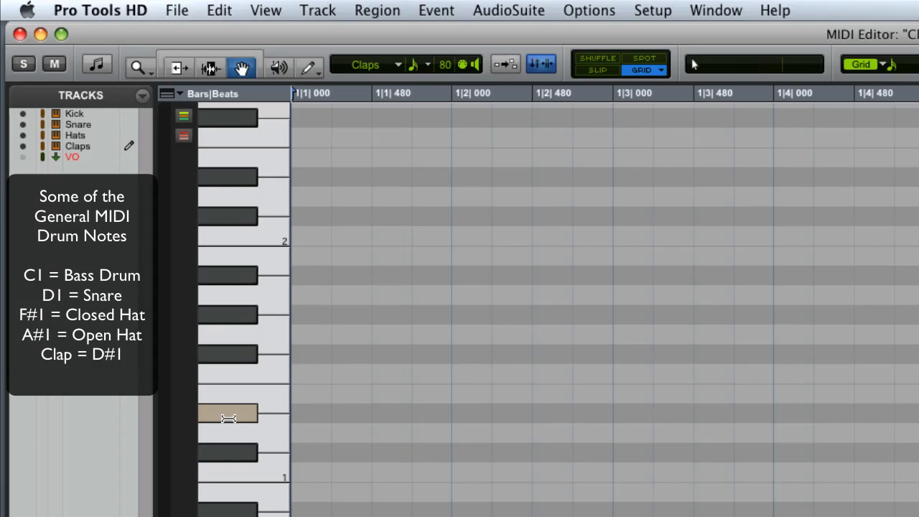
pyautogui.moveTo(394, 60)
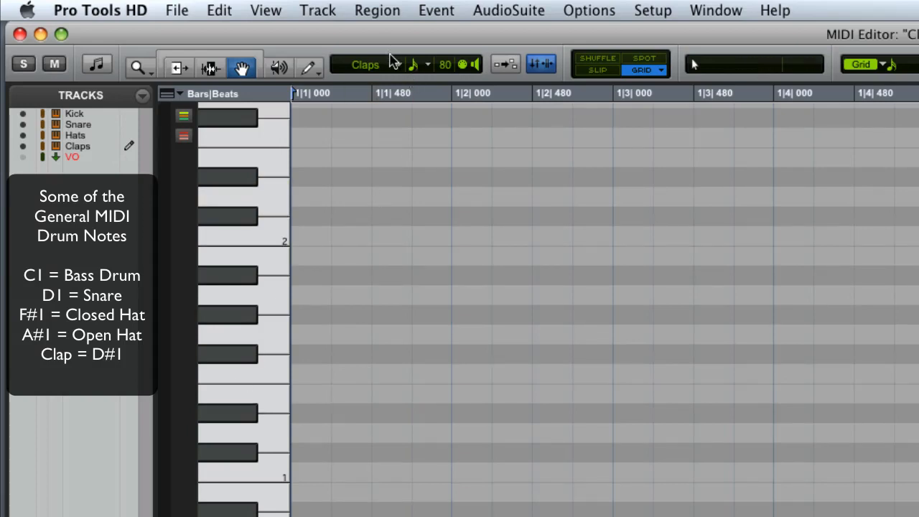
pyautogui.click(365, 65)
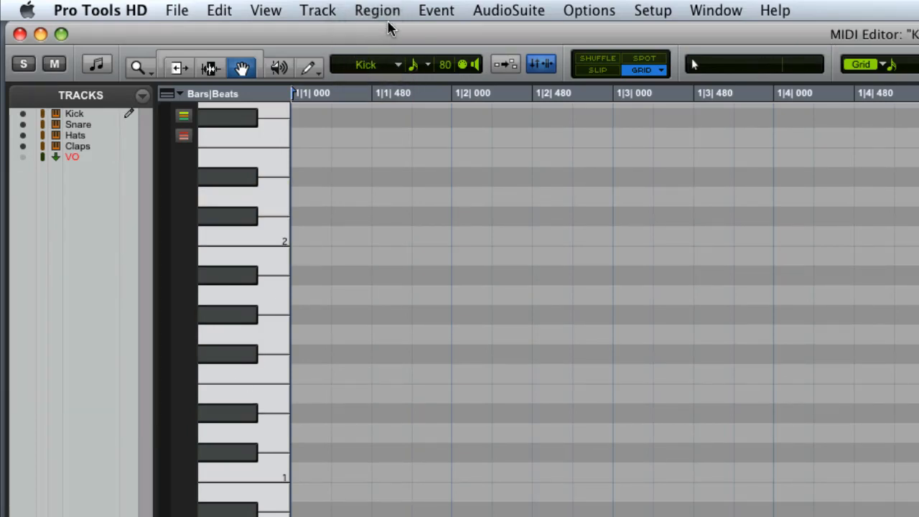
# - Set the MIDI editor grid value to 1/8 note
pyautogui.click(309, 66)
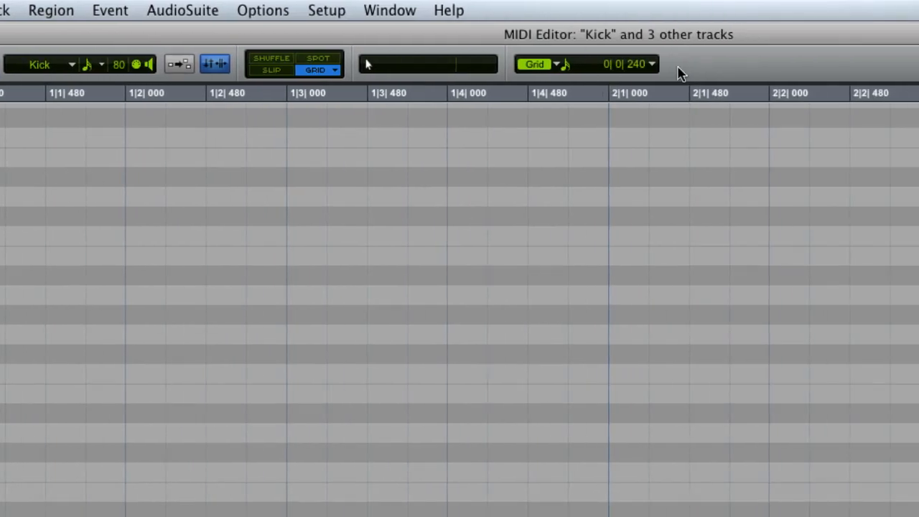
pyautogui.moveTo(653, 74)
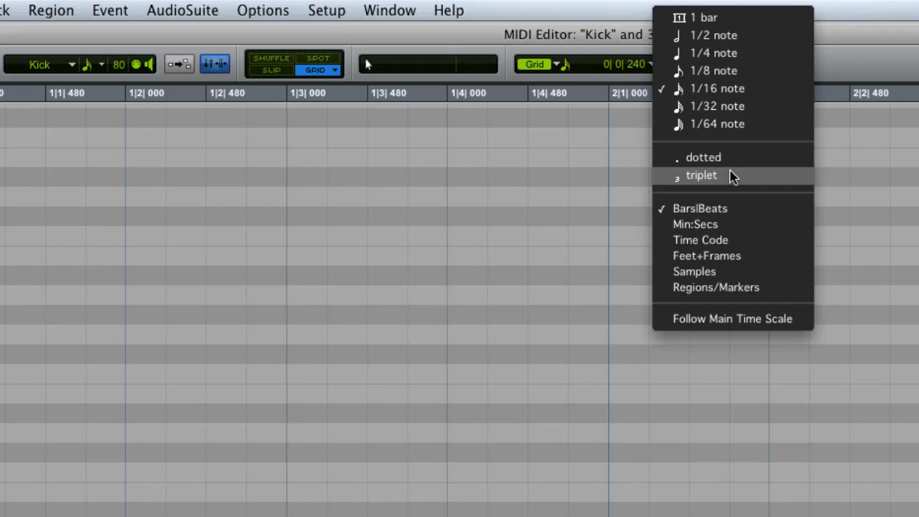
pyautogui.moveTo(726, 71)
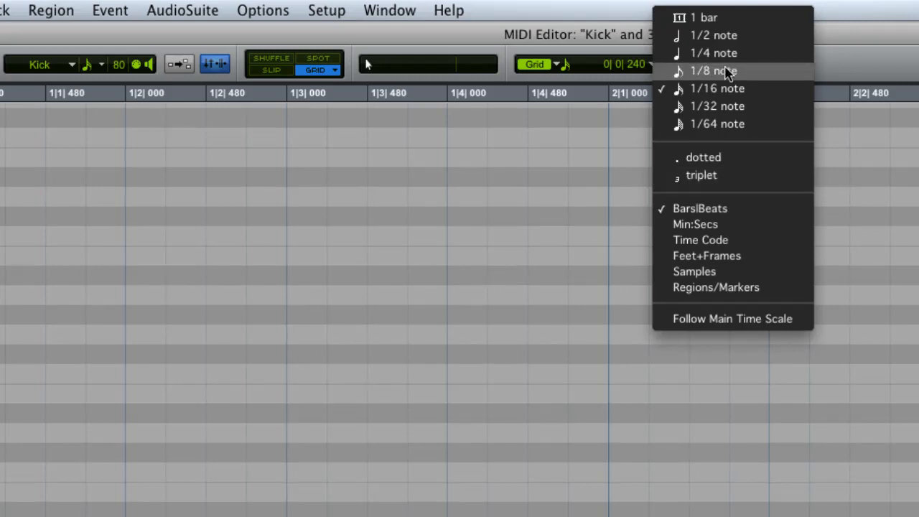
pyautogui.click(712, 70)
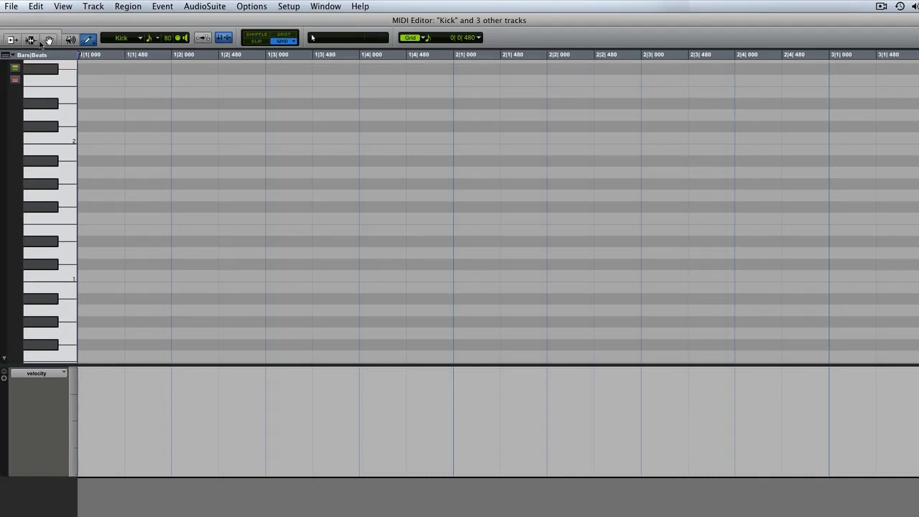
# - With the Pencil, draw a kick note on the C1 lane at 1|1|000 and the next kick hit
pyautogui.click(31, 39)
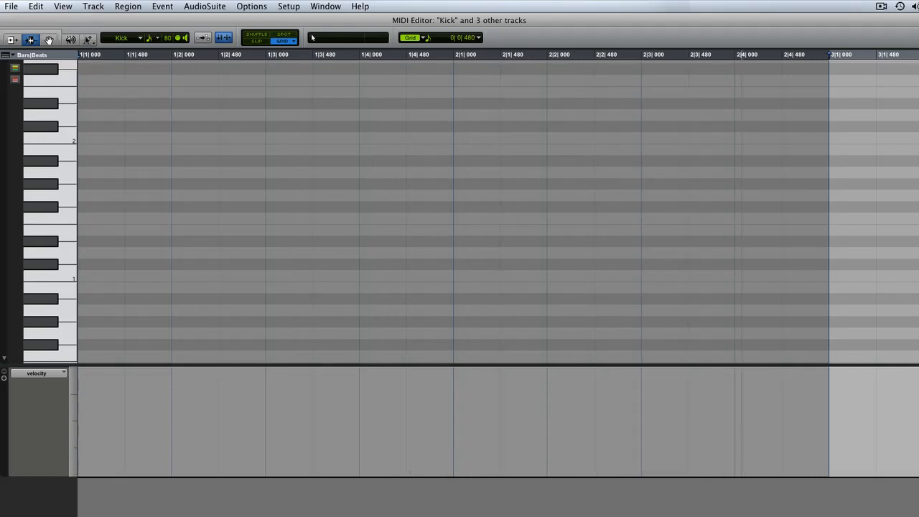
pyautogui.click(89, 37)
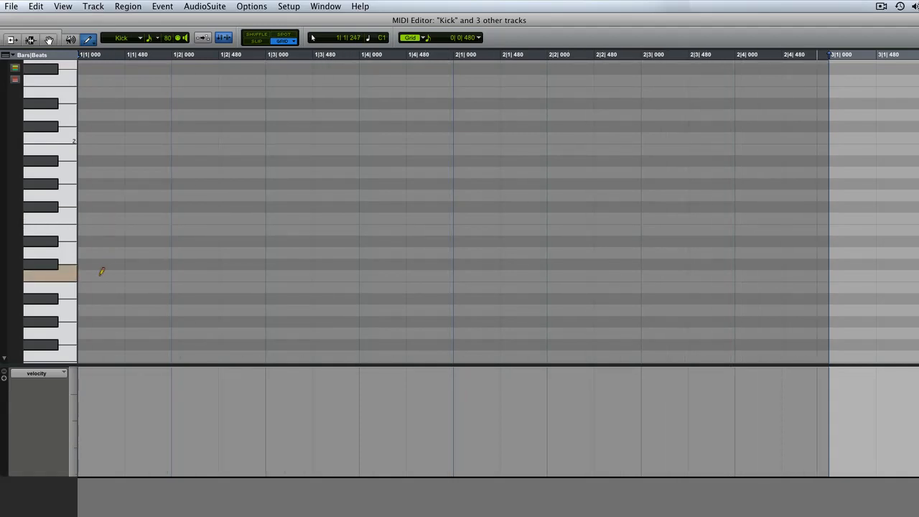
pyautogui.click(89, 275)
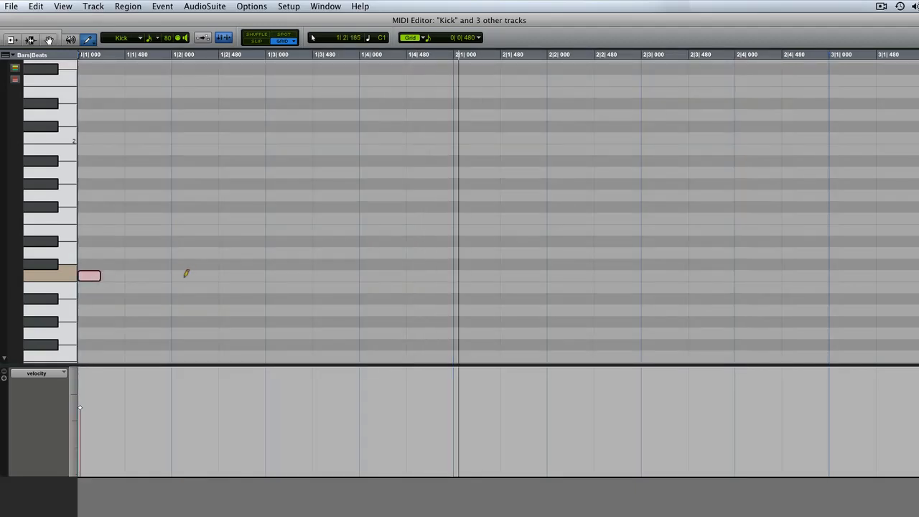
pyautogui.click(276, 276)
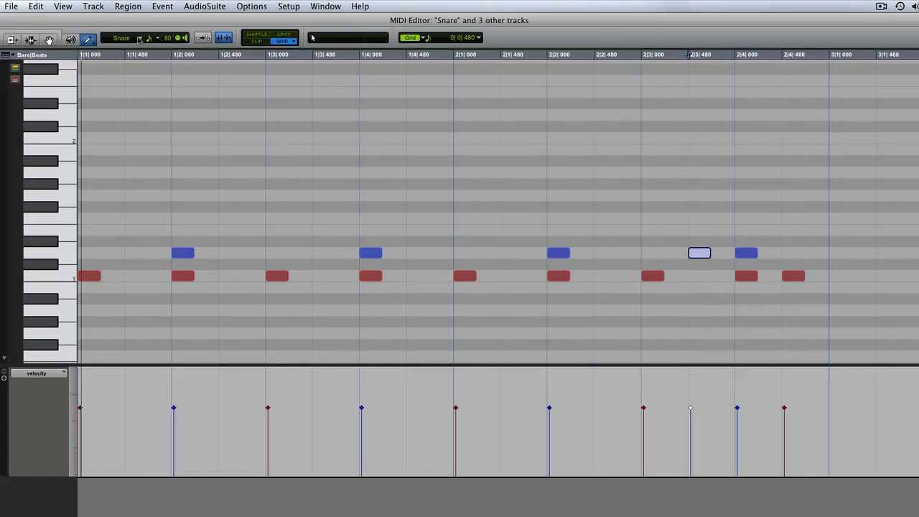
# - Bring up the pencil track selector to choose the next drum track
pyautogui.click(120, 37)
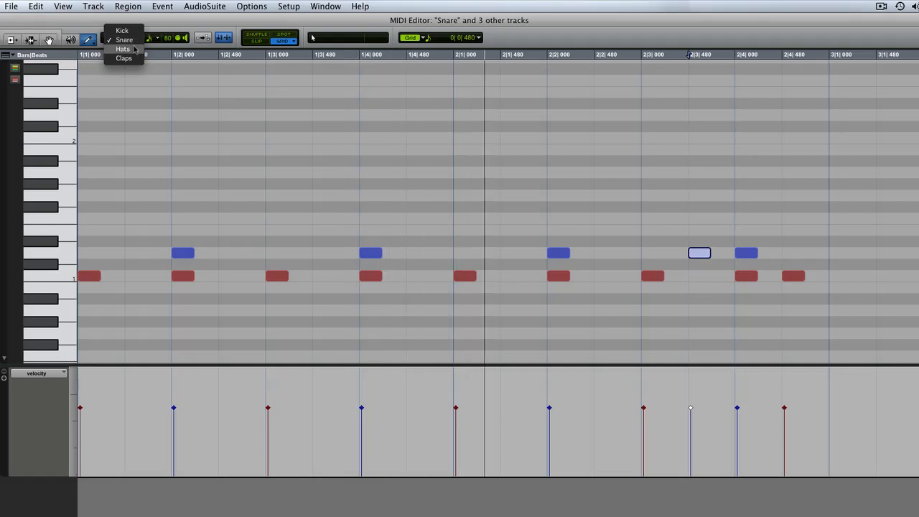
# - Target Hats and draw a full eighth-note hi-hat row across both bars, moving one hit up to the open-hat pitch
pyautogui.click(124, 49)
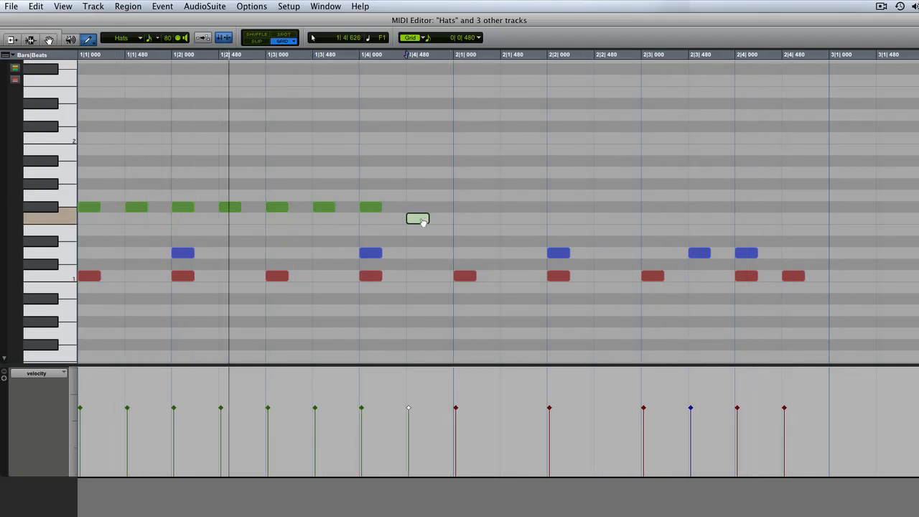
pyautogui.click(418, 207)
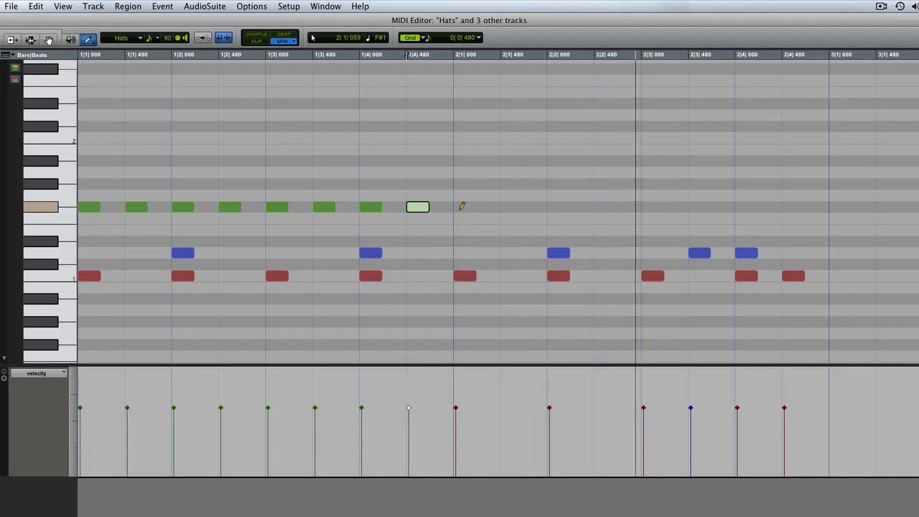
pyautogui.click(463, 206)
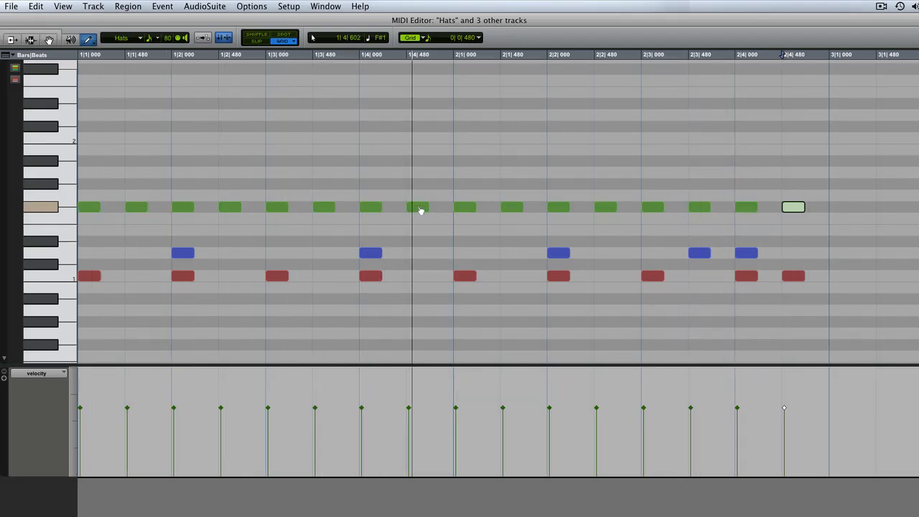
pyautogui.click(419, 207)
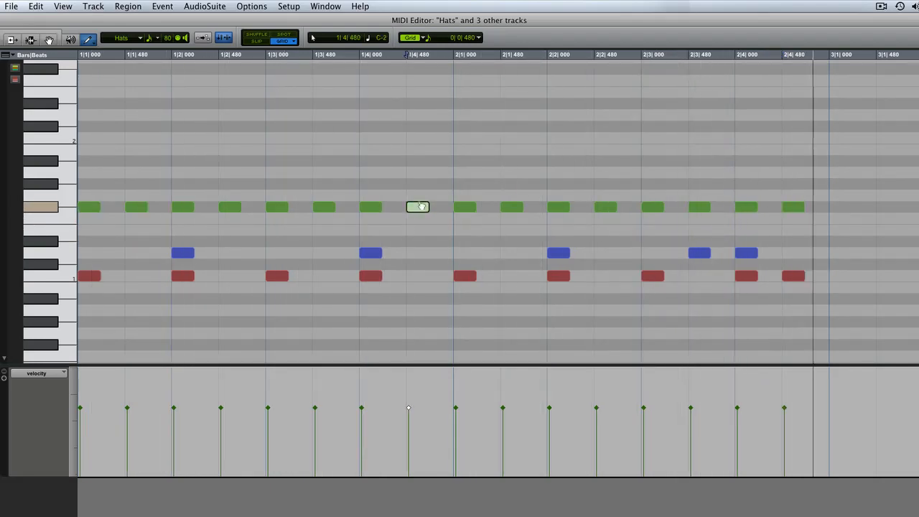
pyautogui.moveTo(416, 207); pyautogui.dragTo(416, 160)
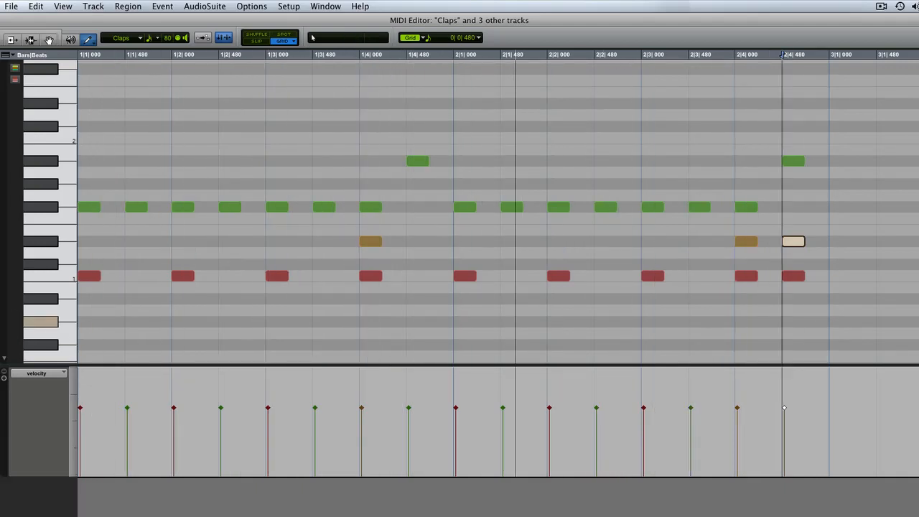
# - Show the Kick track alone, then the Hats track alone, in the MIDI editor
pyautogui.click(127, 37)
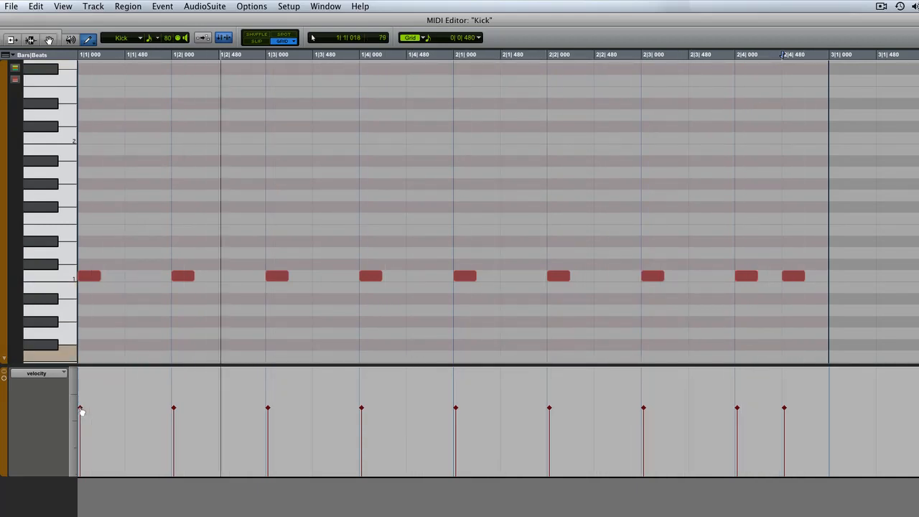
pyautogui.click(90, 275)
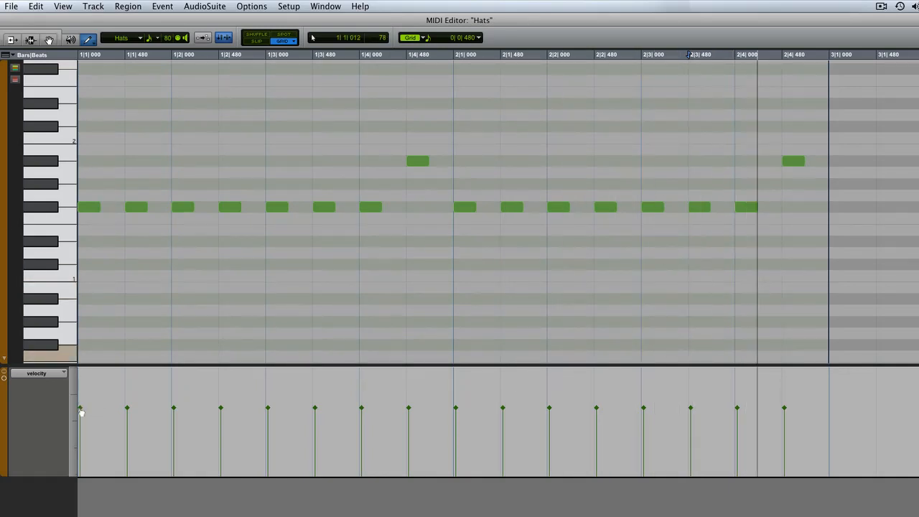
# - Select hi-hat notes and the open-hat hit near 1|4 with the Grabber to adjust their velocities
pyautogui.click(89, 206)
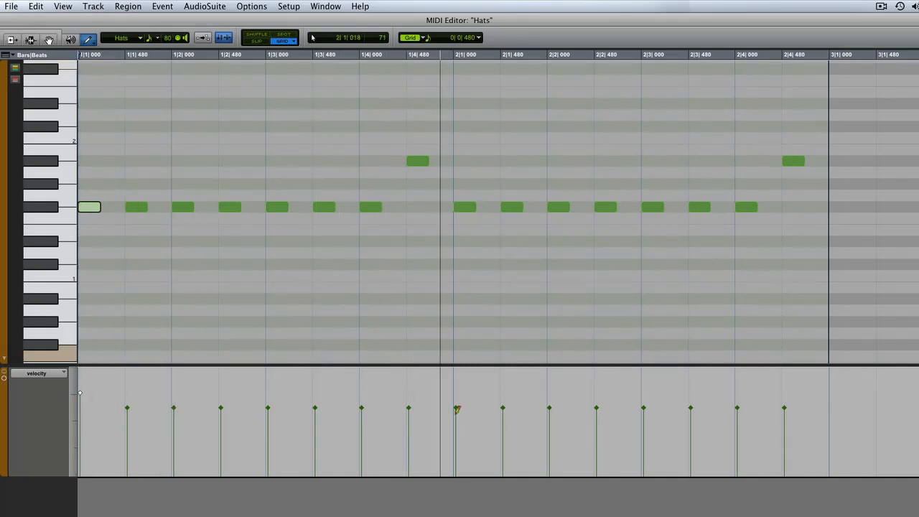
pyautogui.click(465, 207)
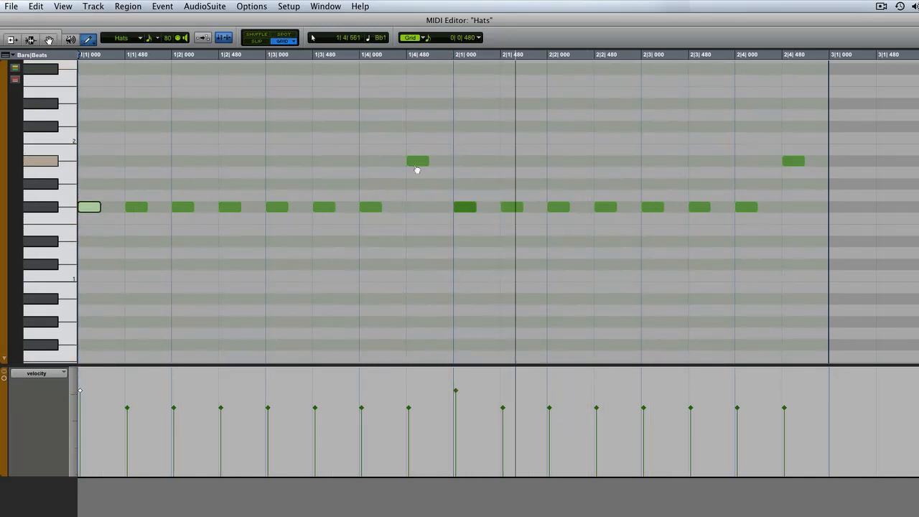
pyautogui.click(418, 161)
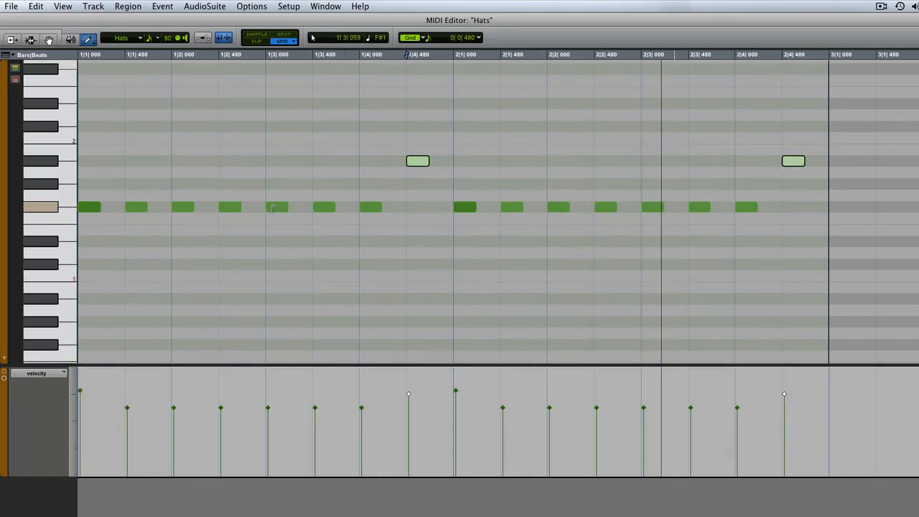
pyautogui.click(276, 207)
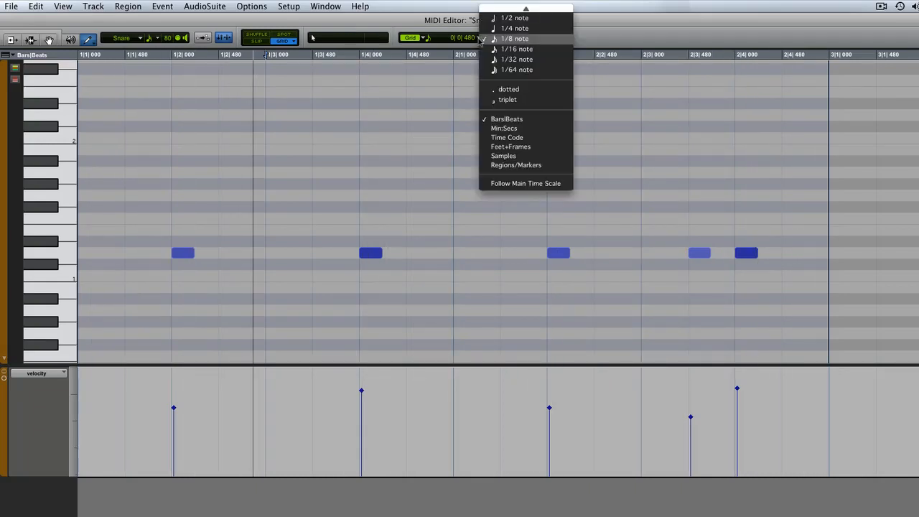
pyautogui.moveTo(518, 49)
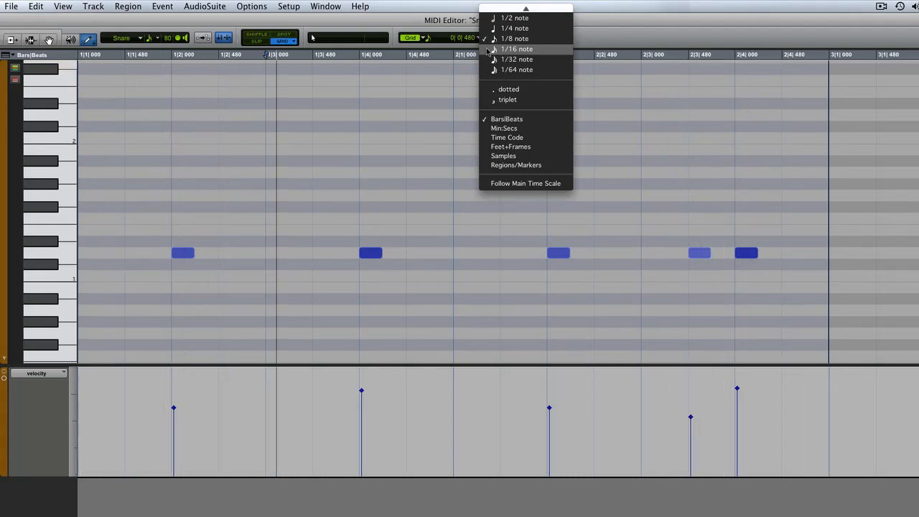
# - Set the snare editor's grid value to 1/16 note
pyautogui.click(518, 49)
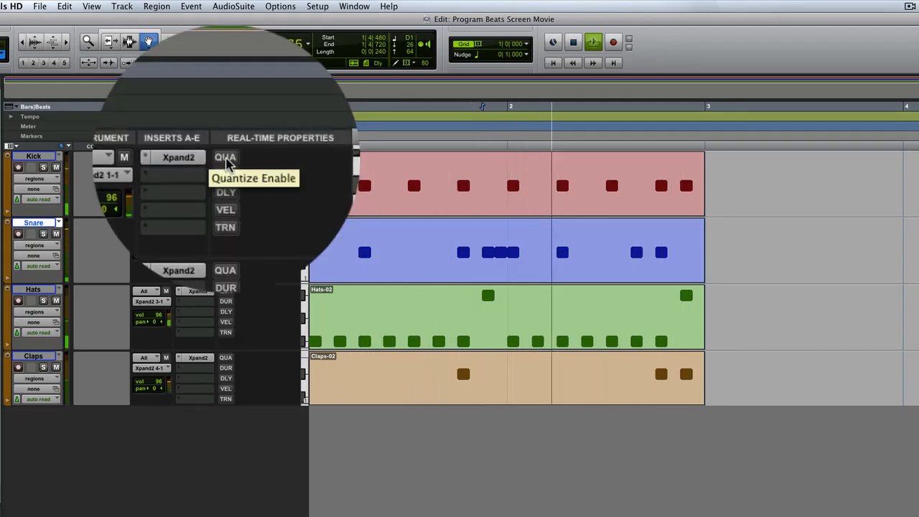
# - Enable QUA real-time quantize and choose an MPC 16th swing groove
pyautogui.click(225, 157)
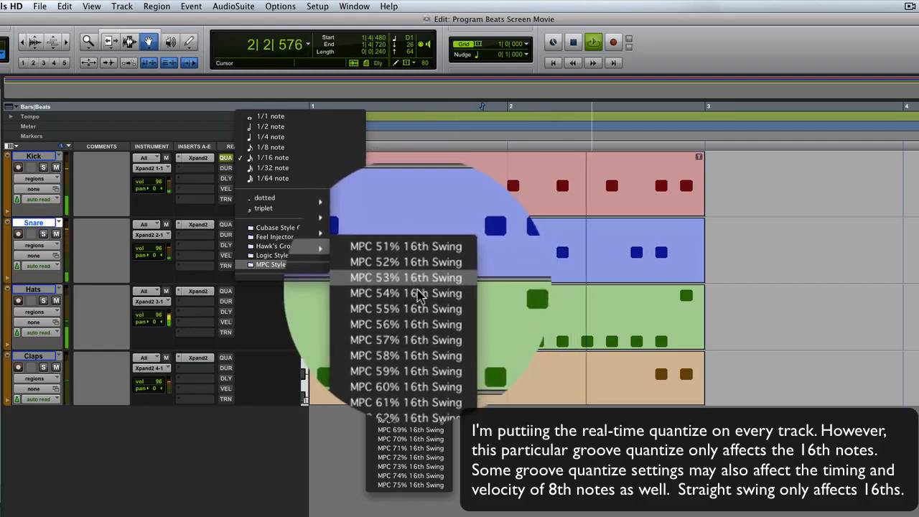
pyautogui.click(405, 278)
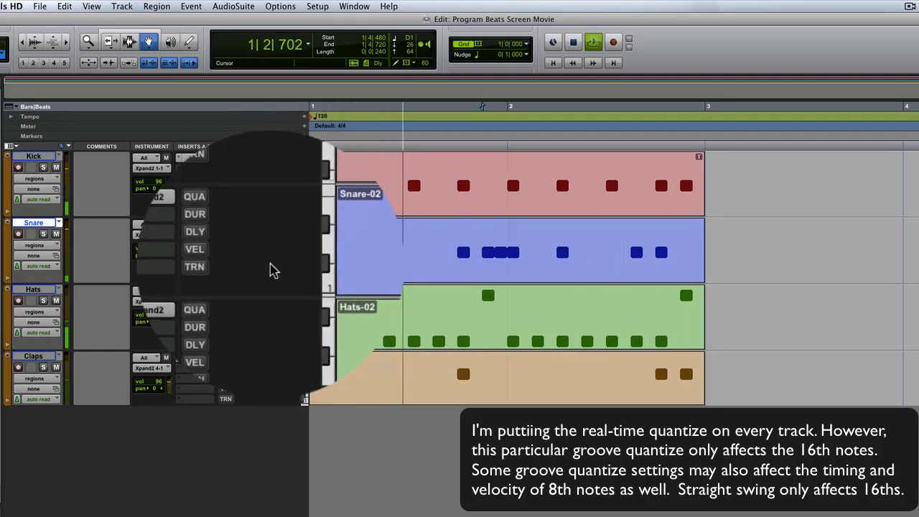